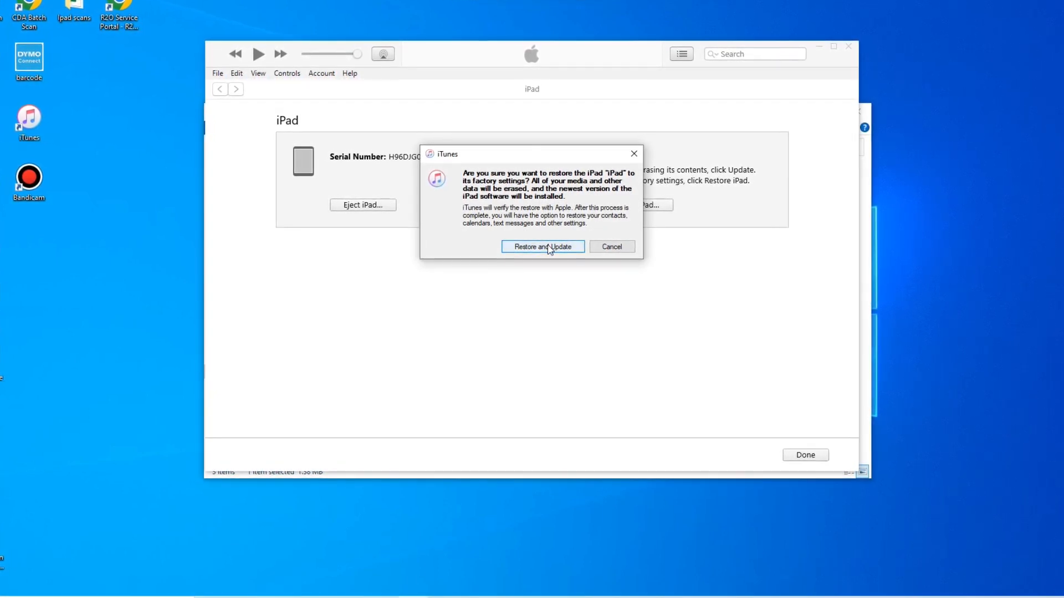
Step: Confirm Restore and Update, then continue past the iPadOS 15.6 update notes
left_click(542, 246)
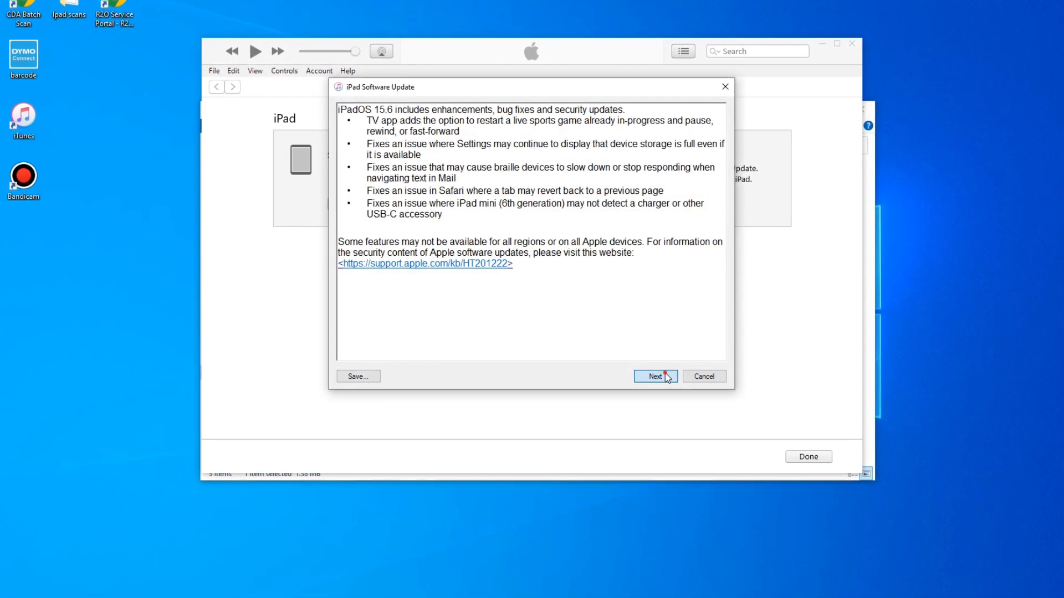
left_click(654, 377)
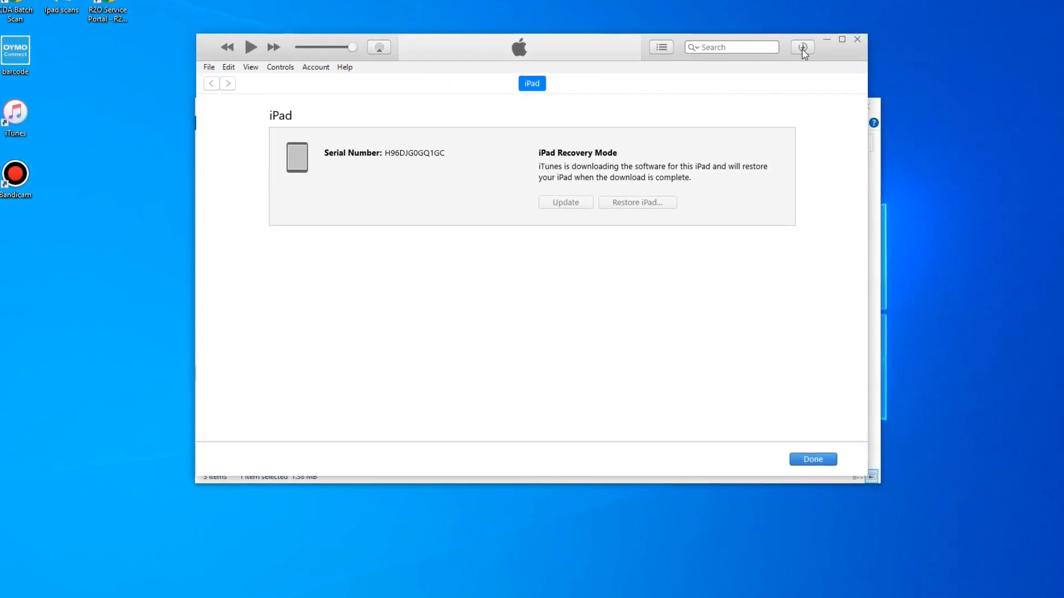
Step: Show the Downloads popover with the iPad Software Update progress and time remaining
left_click(803, 47)
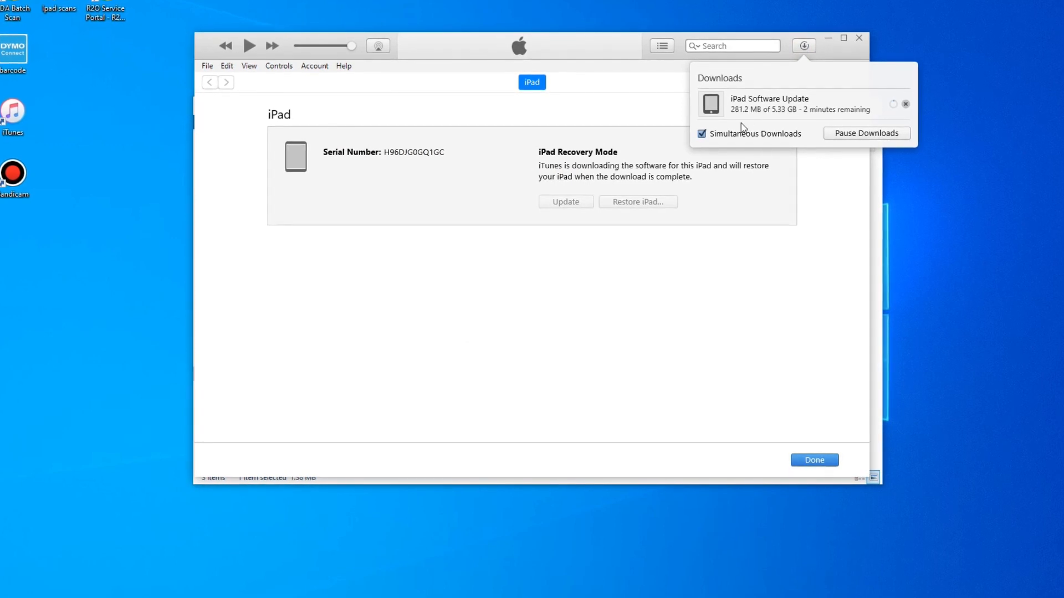